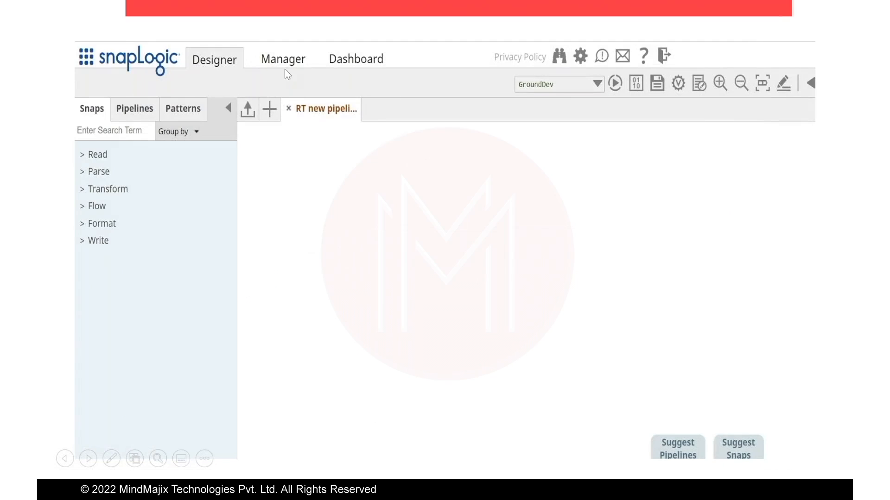
mouse_move(291, 84)
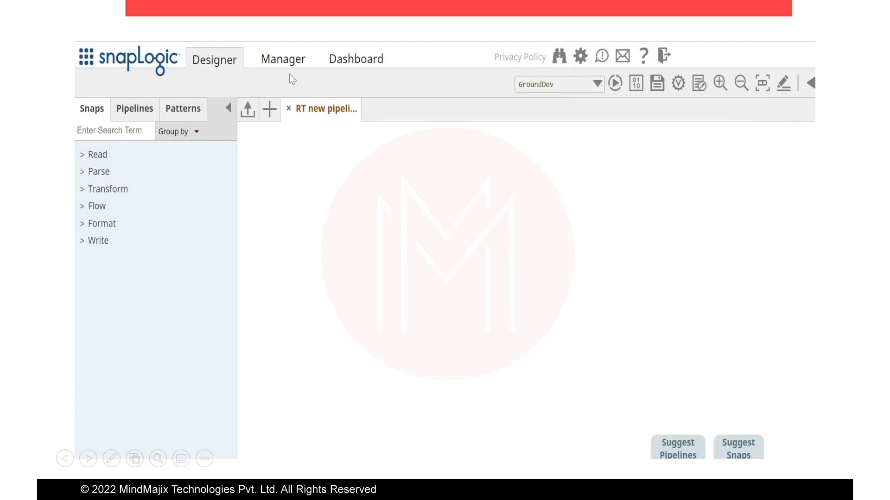
mouse_move(326, 188)
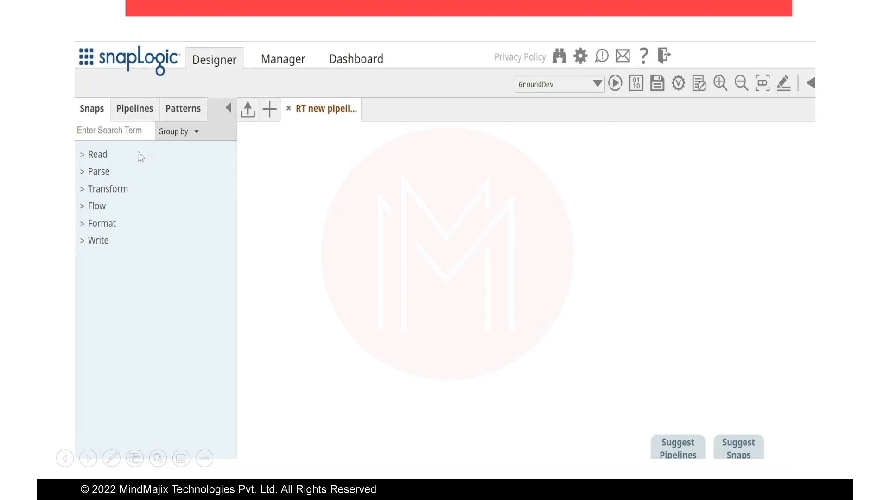
mouse_move(104, 168)
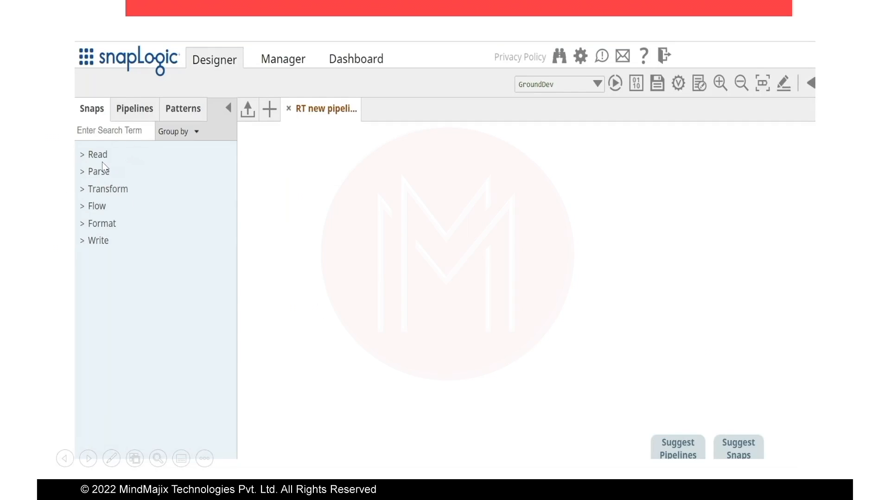
mouse_move(231, 170)
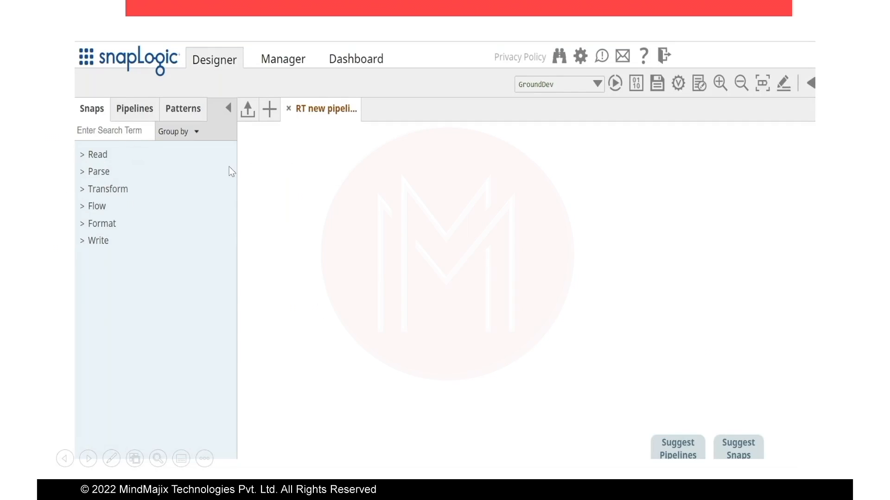
mouse_move(295, 170)
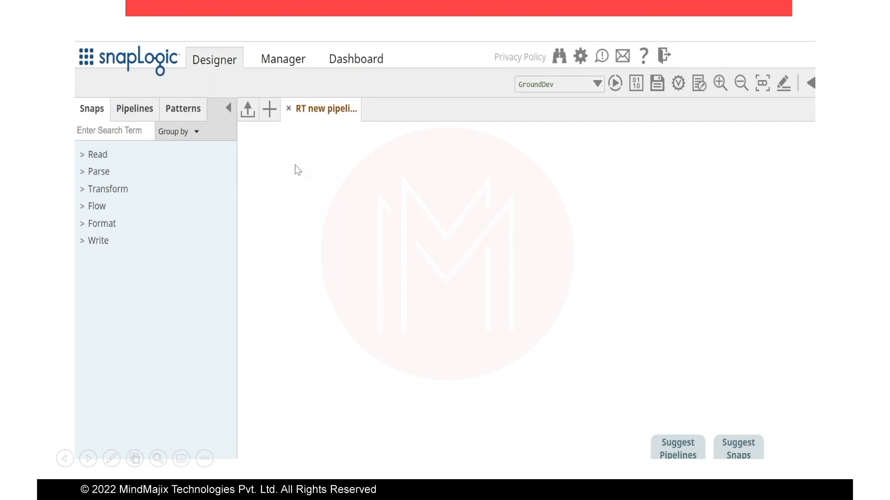
mouse_move(295, 222)
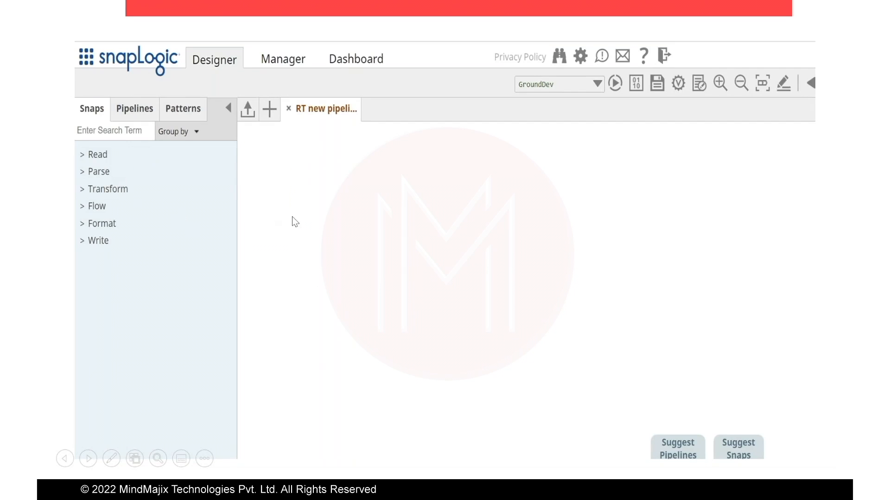
mouse_move(428, 222)
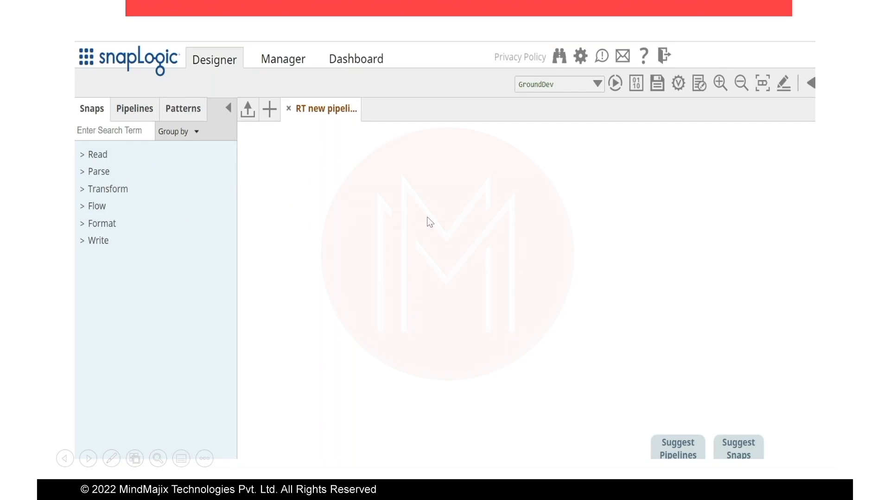
mouse_move(99, 255)
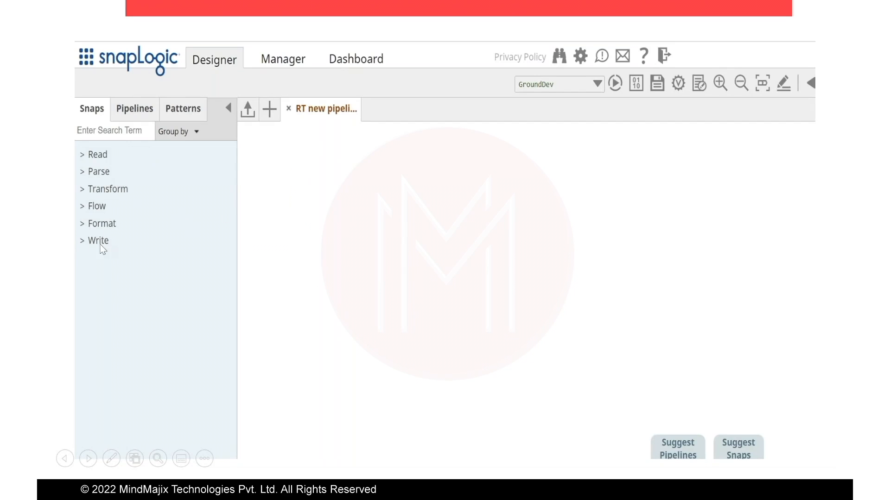
mouse_move(108, 251)
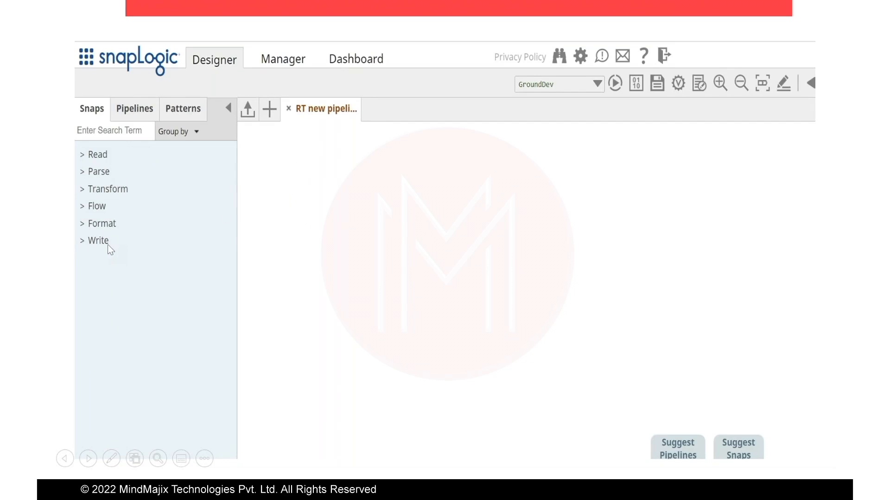
mouse_move(104, 231)
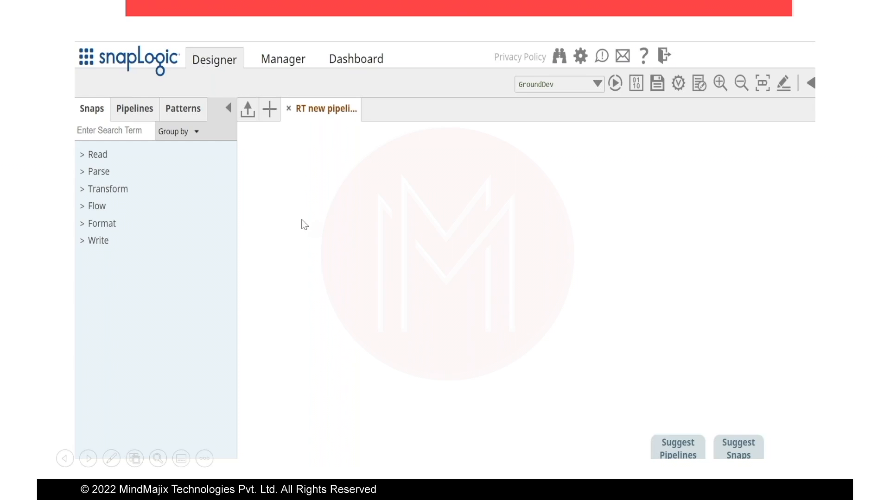
mouse_move(457, 191)
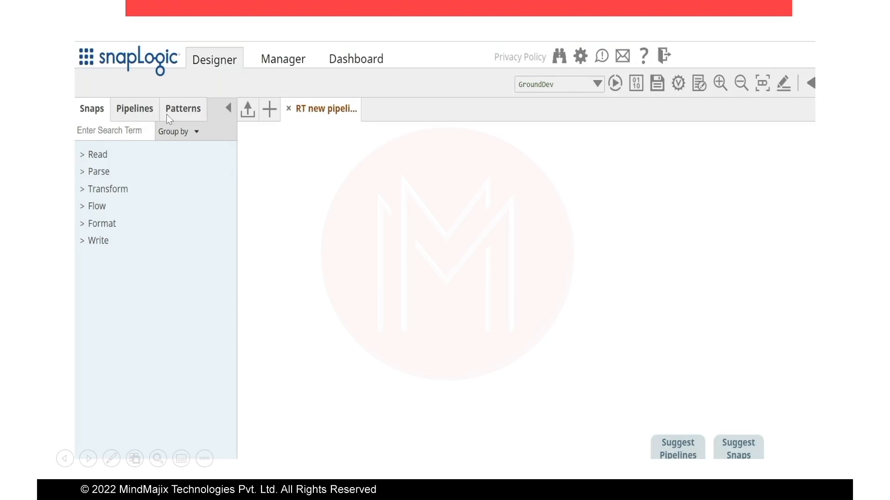
mouse_move(150, 156)
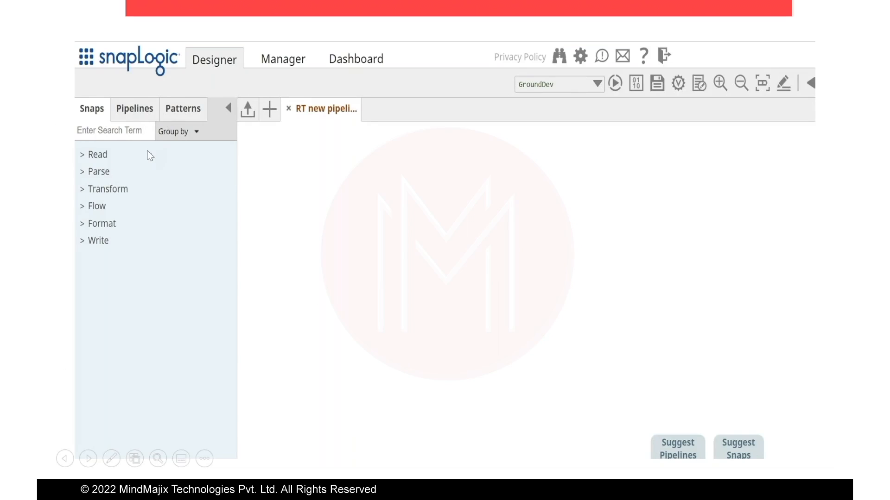
mouse_move(313, 206)
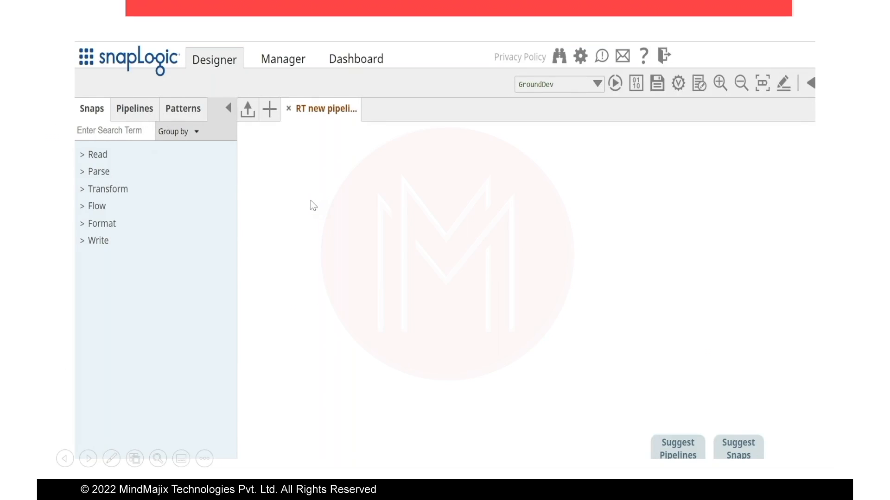
mouse_move(564, 125)
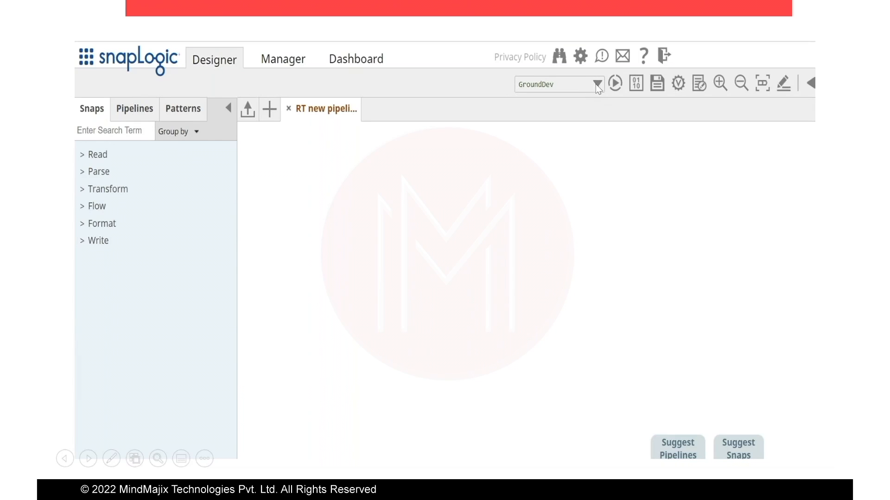
mouse_move(589, 107)
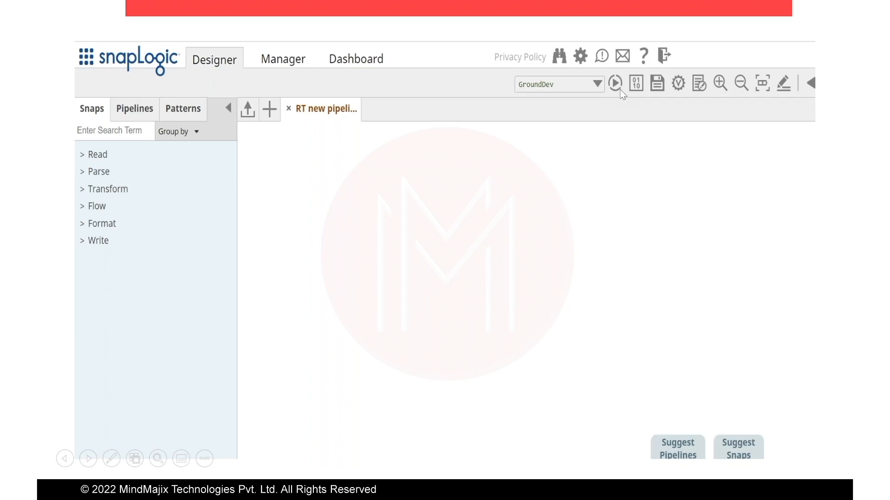
mouse_move(640, 92)
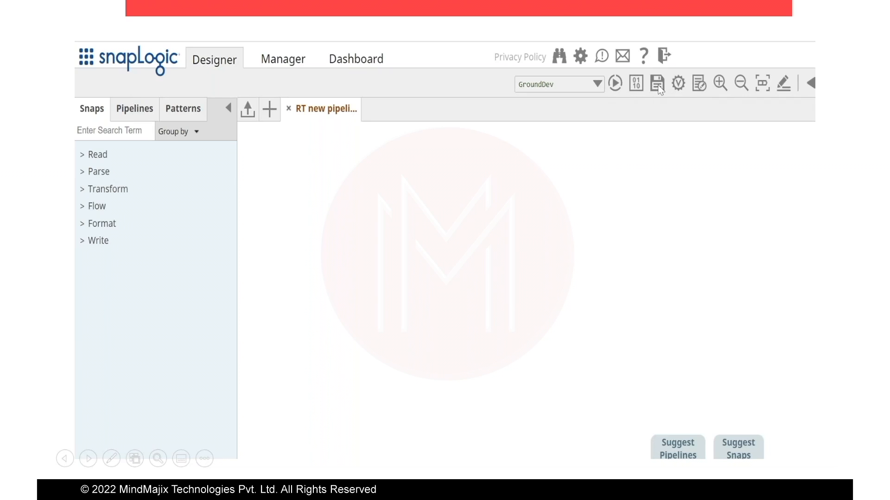
mouse_move(684, 88)
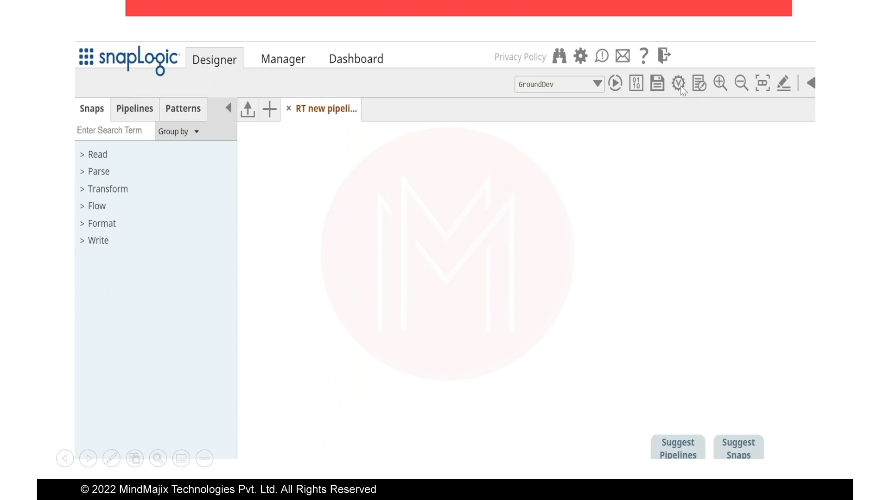
mouse_move(495, 165)
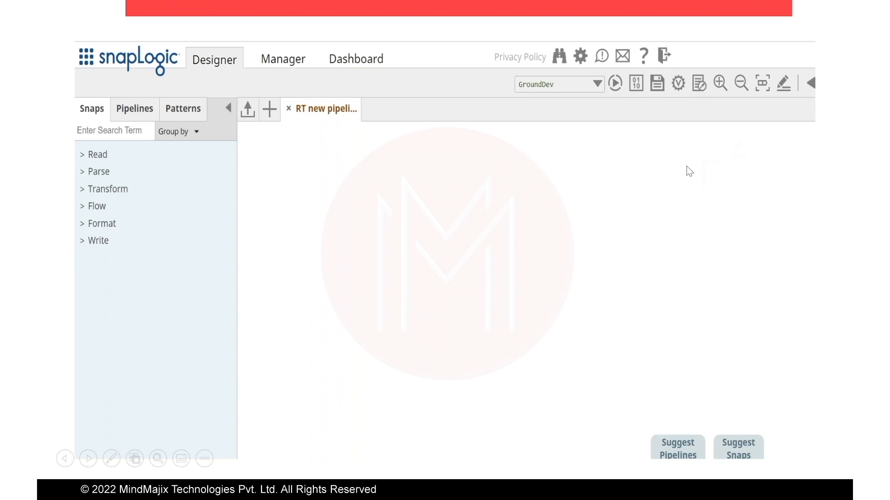
mouse_move(682, 149)
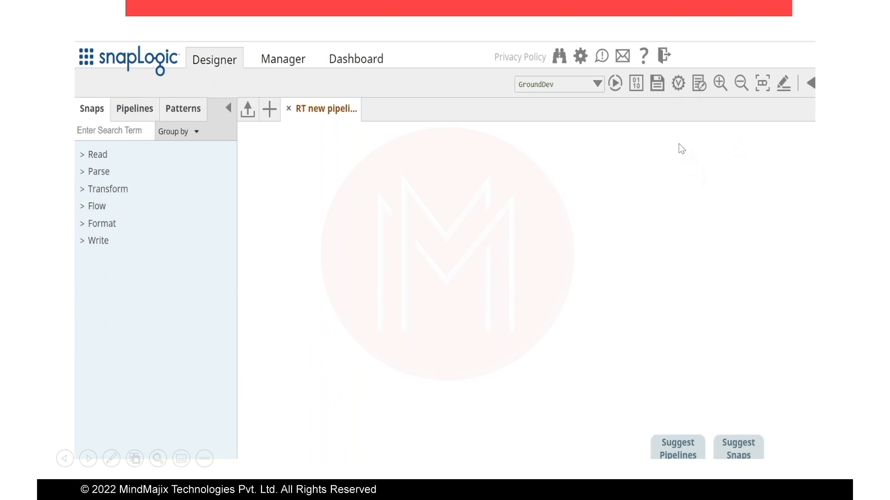
mouse_move(674, 144)
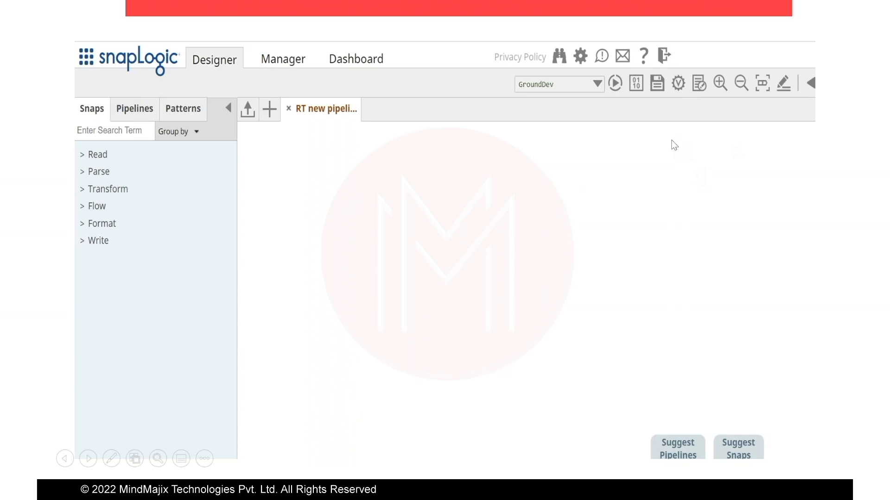
mouse_move(634, 125)
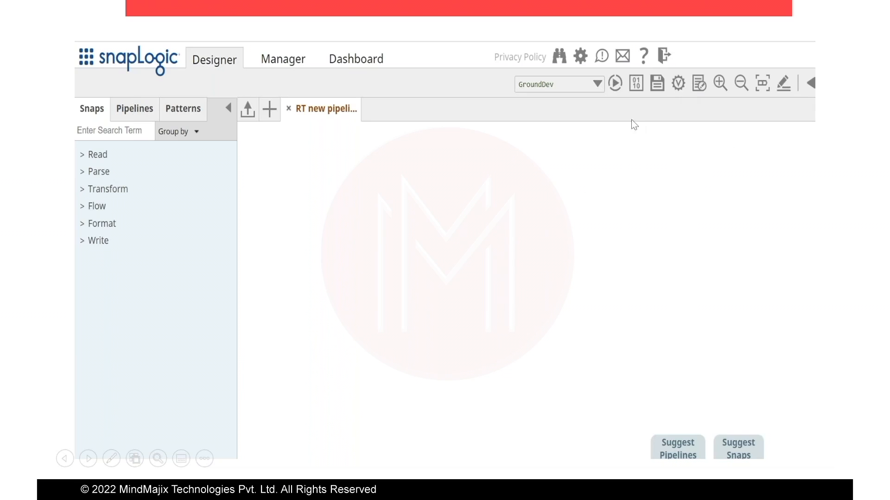
mouse_move(682, 95)
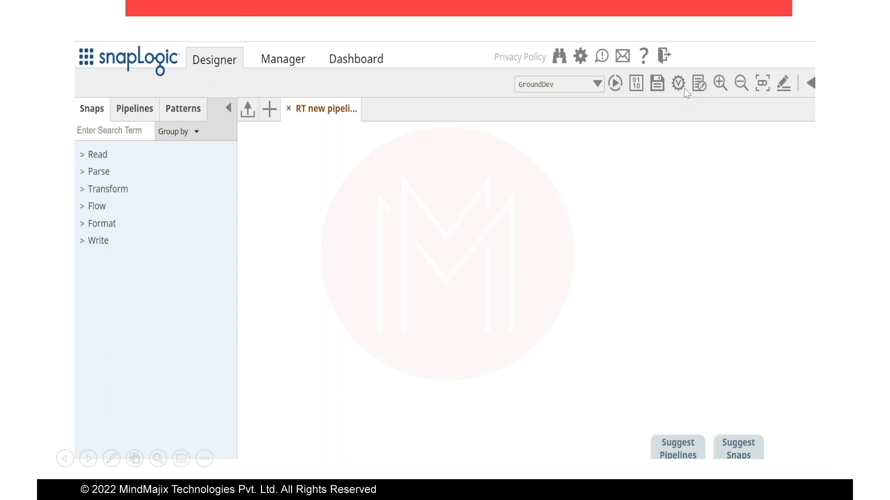
mouse_move(688, 100)
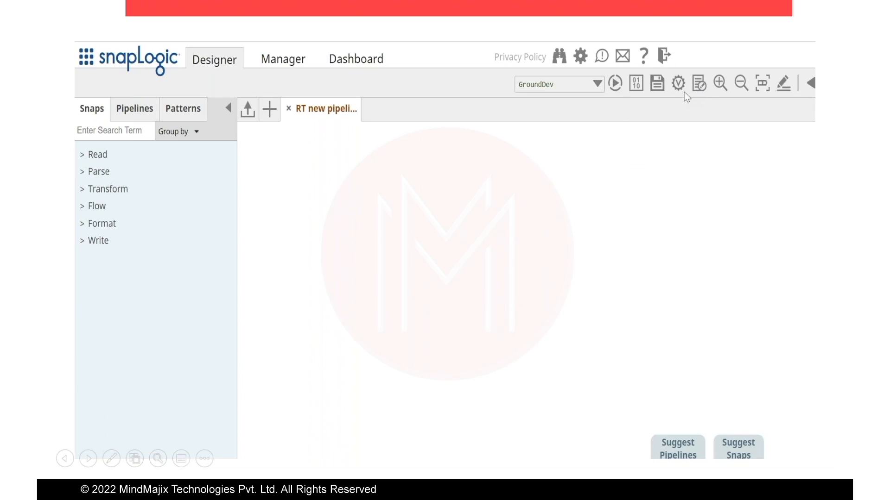
mouse_move(467, 253)
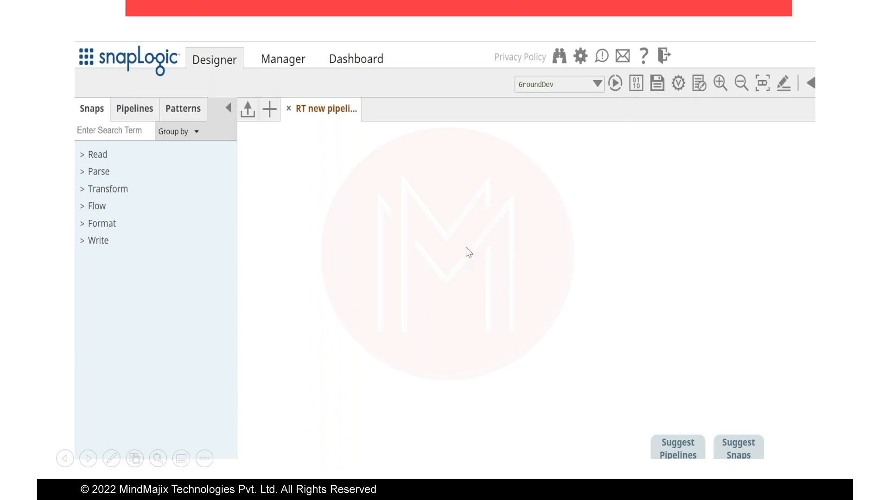
mouse_move(829, 98)
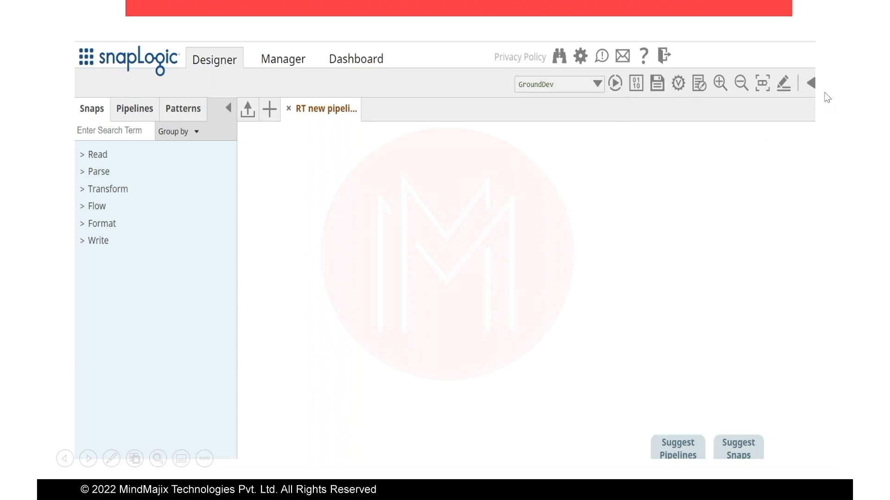
mouse_move(749, 106)
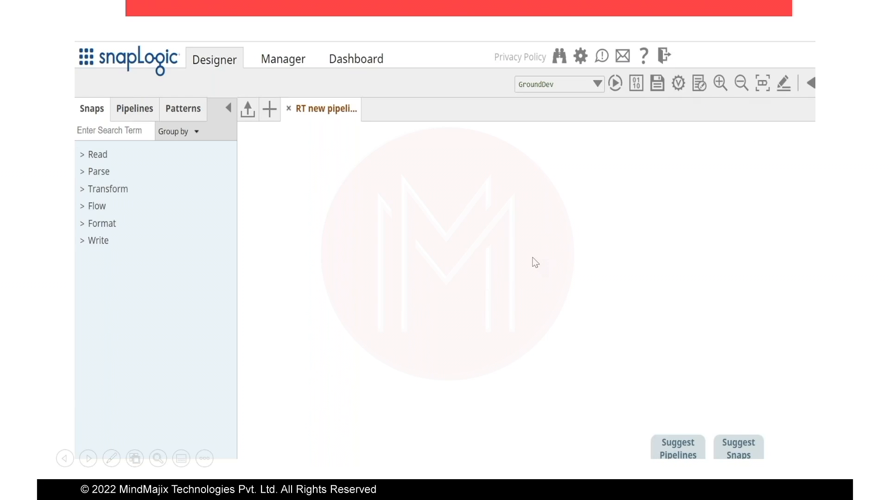
mouse_move(450, 226)
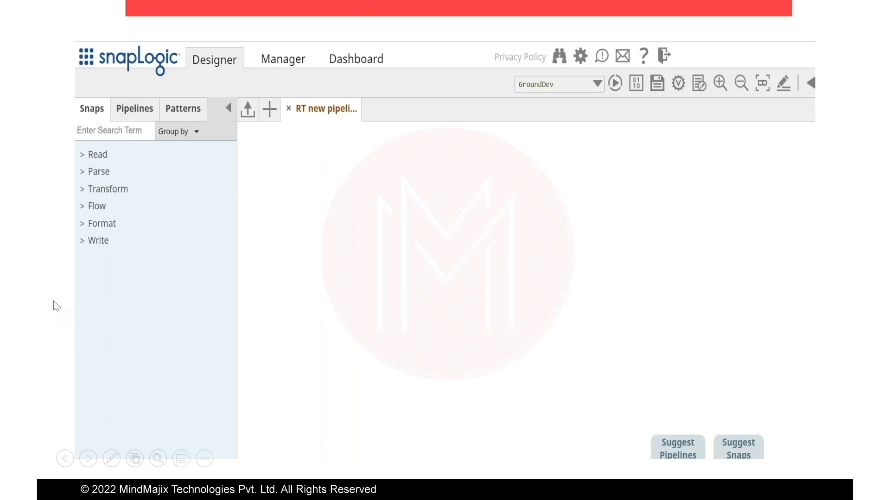
mouse_move(508, 207)
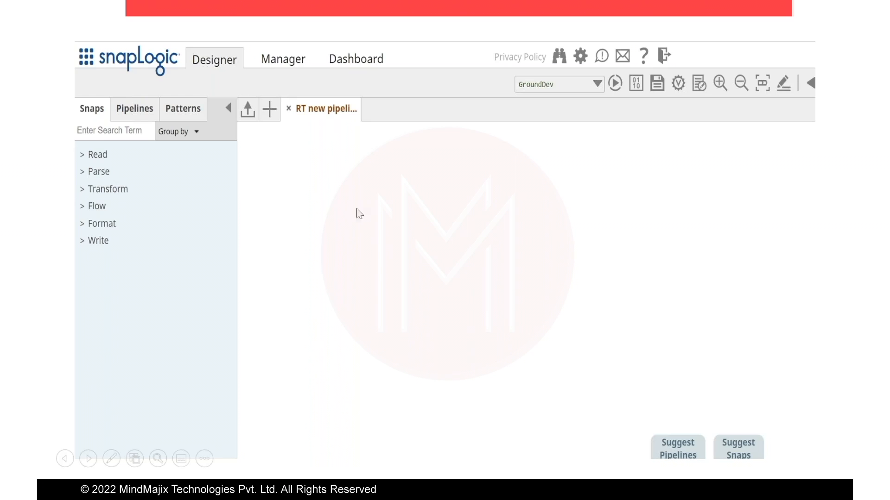
mouse_move(422, 282)
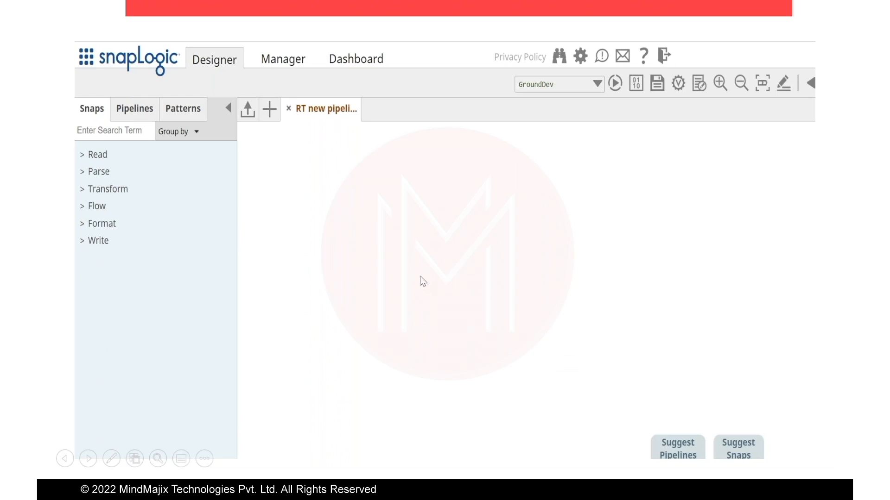
mouse_move(681, 449)
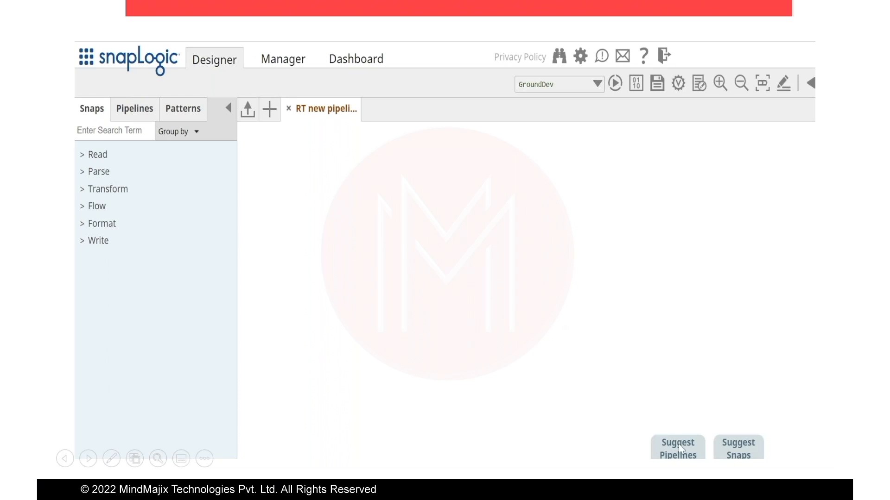
mouse_move(441, 250)
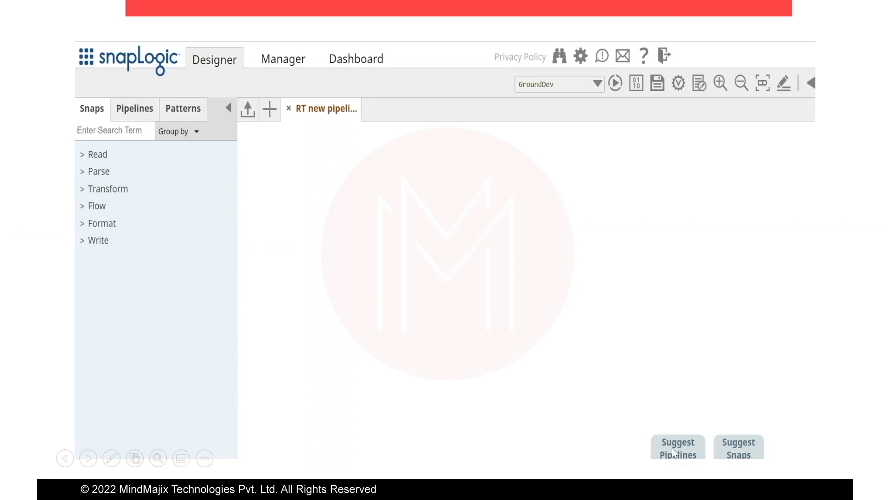
mouse_move(691, 328)
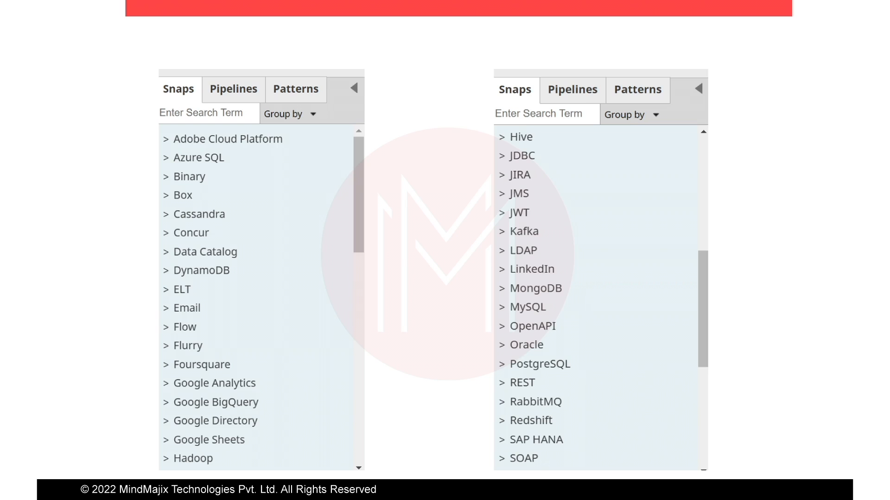
text(snowflake)
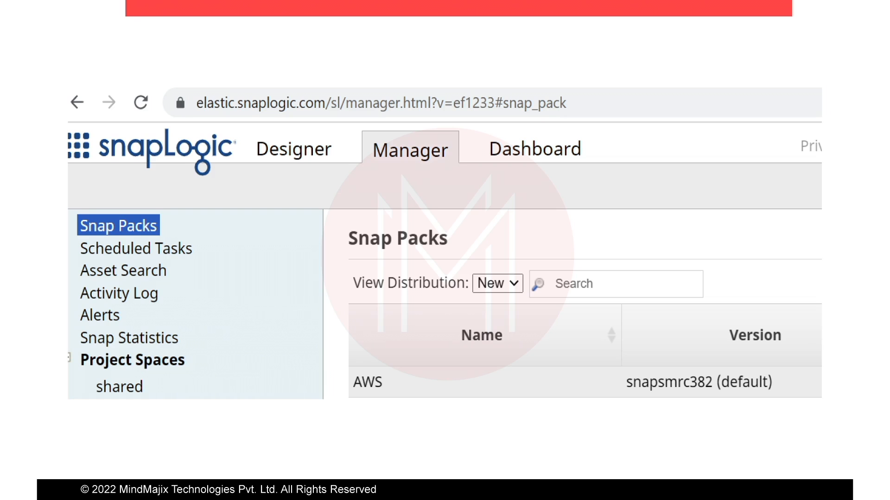
Step: Show Manager's installed Snap Packs list with the AWS pack and its version
click(534, 148)
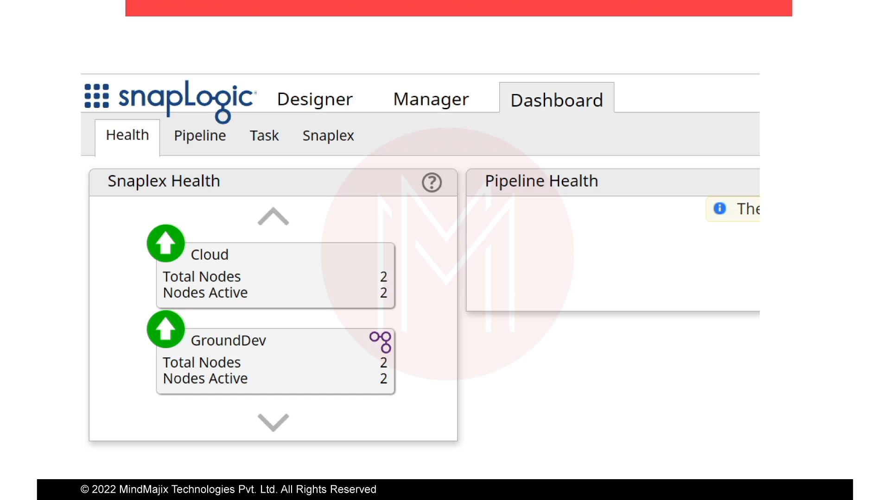
Step: Switch the Dashboard from Snaplex Health to the executing pipelines list
click(199, 136)
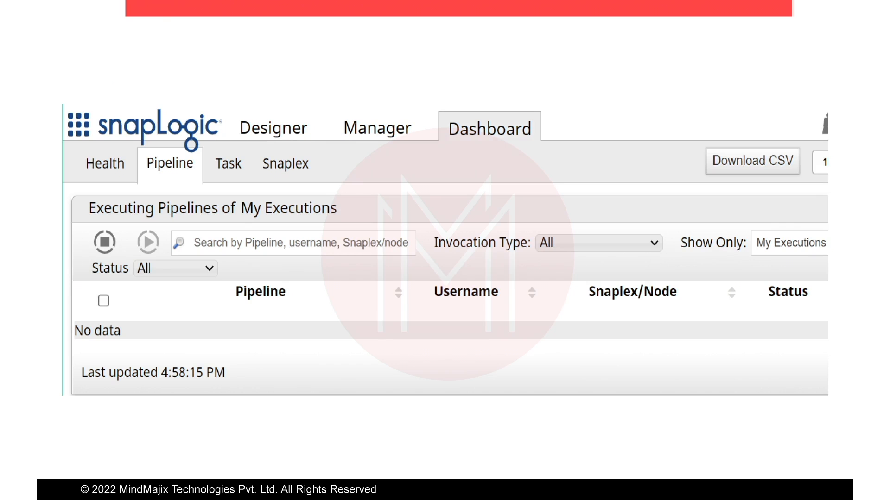